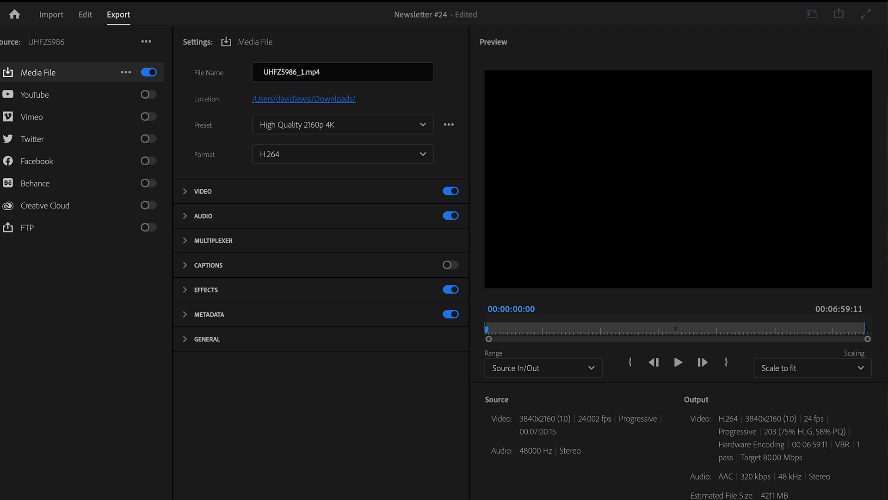
mouse_move(72, 14)
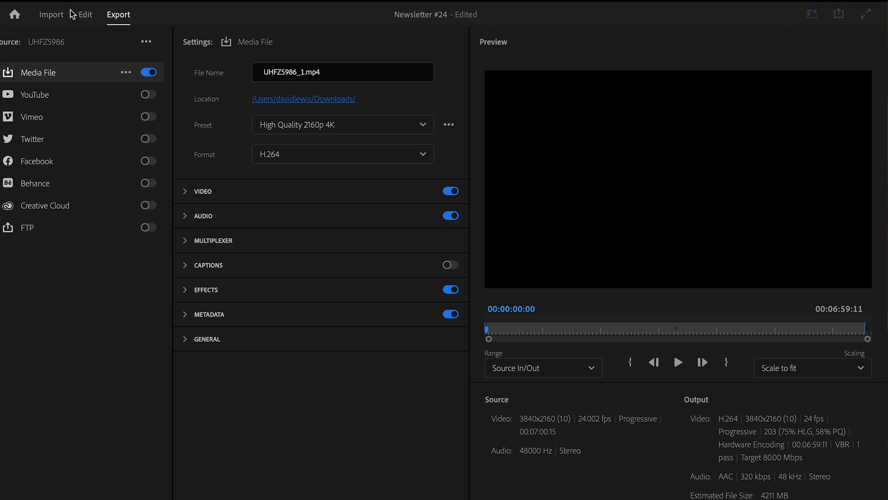
Step: Review the export preset list, confirming High Quality 2160p 4K is selected for the H.264 export
click(343, 124)
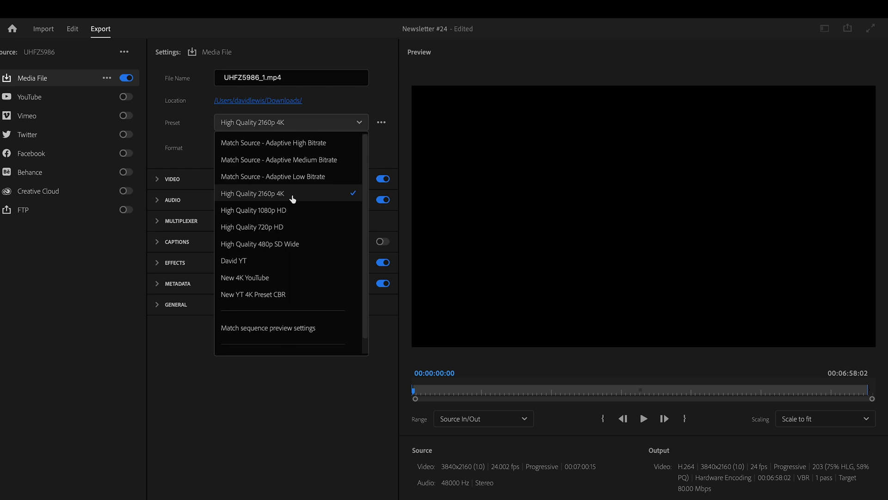